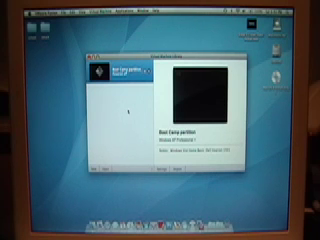
Step: Close the information window, leaving a clean empty desktop
left_click(94, 56)
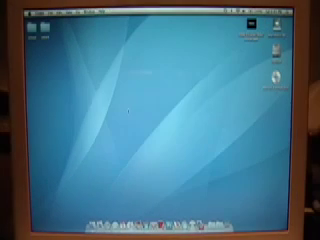